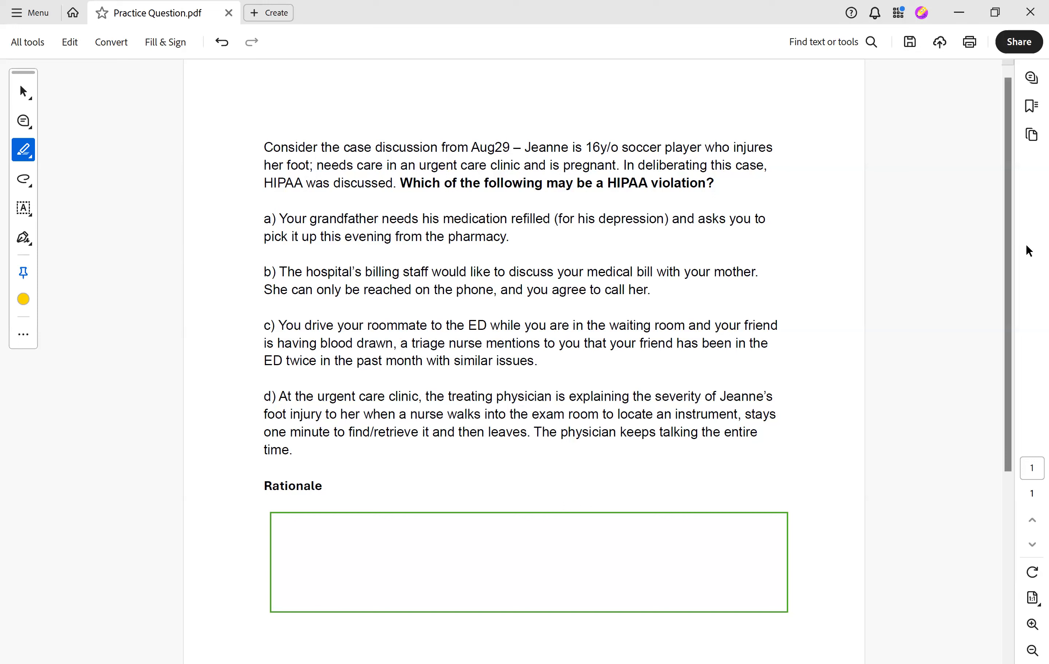
{"action": "mouse_move", "coordinate": [630, 542]}
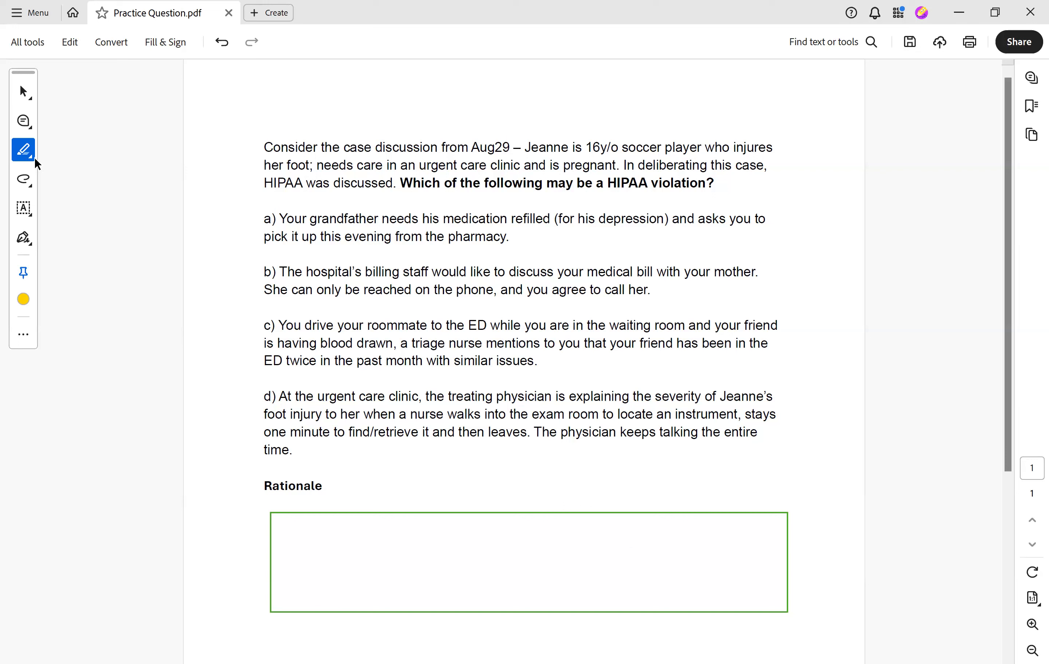
Highlight the words 'HIPAA violation' in the question prompt in yellow.
{"action": "left_click", "coordinate": [24, 149]}
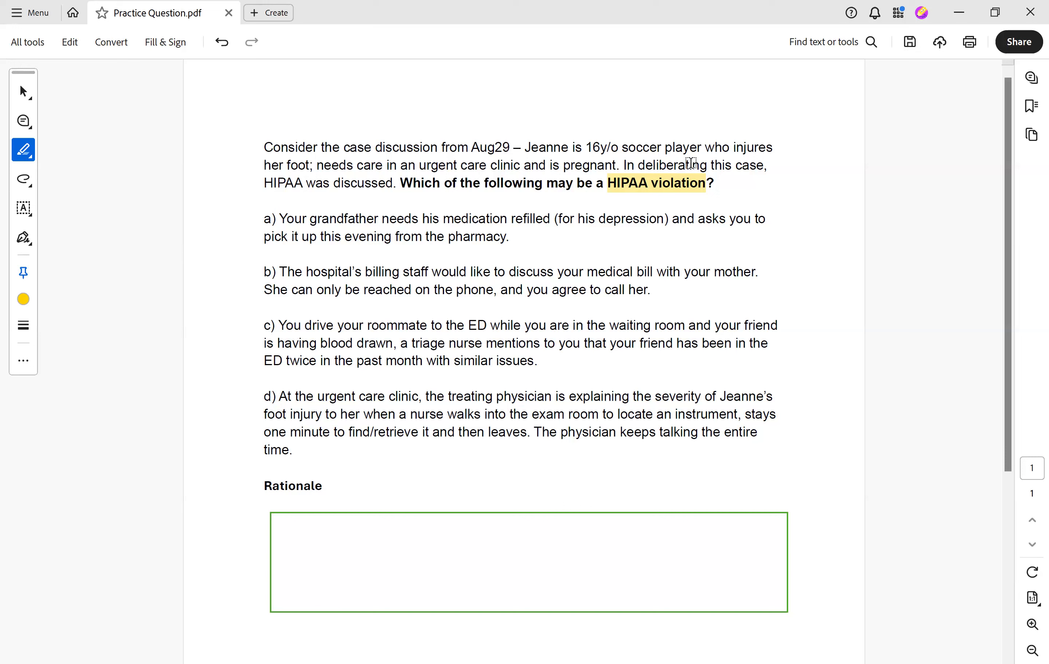
{"action": "mouse_move", "coordinate": [675, 206]}
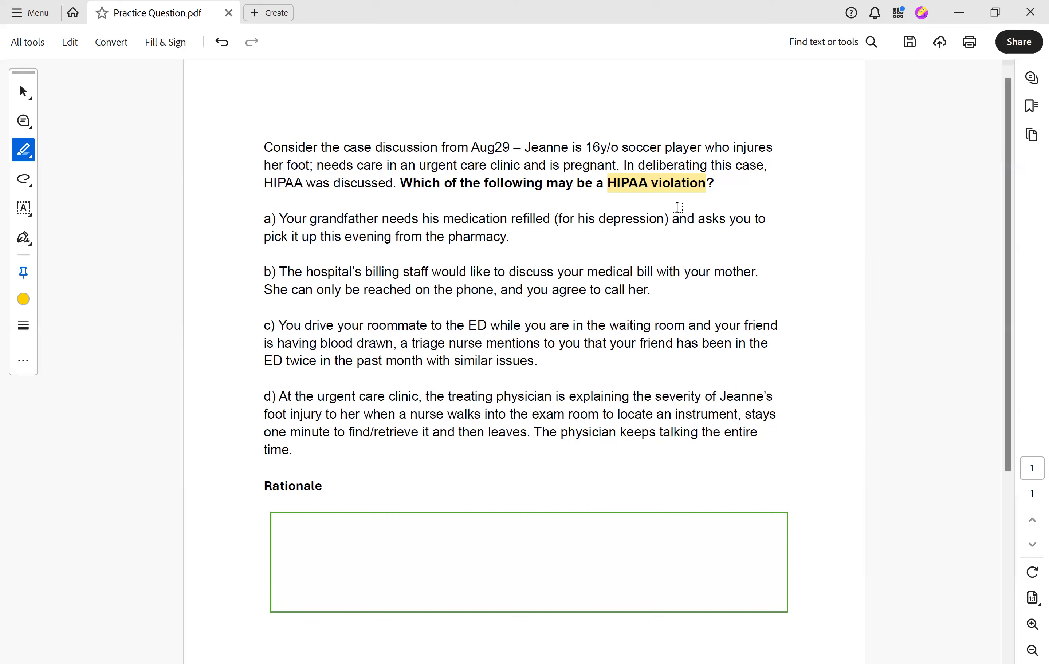
{"action": "mouse_move", "coordinate": [52, 201]}
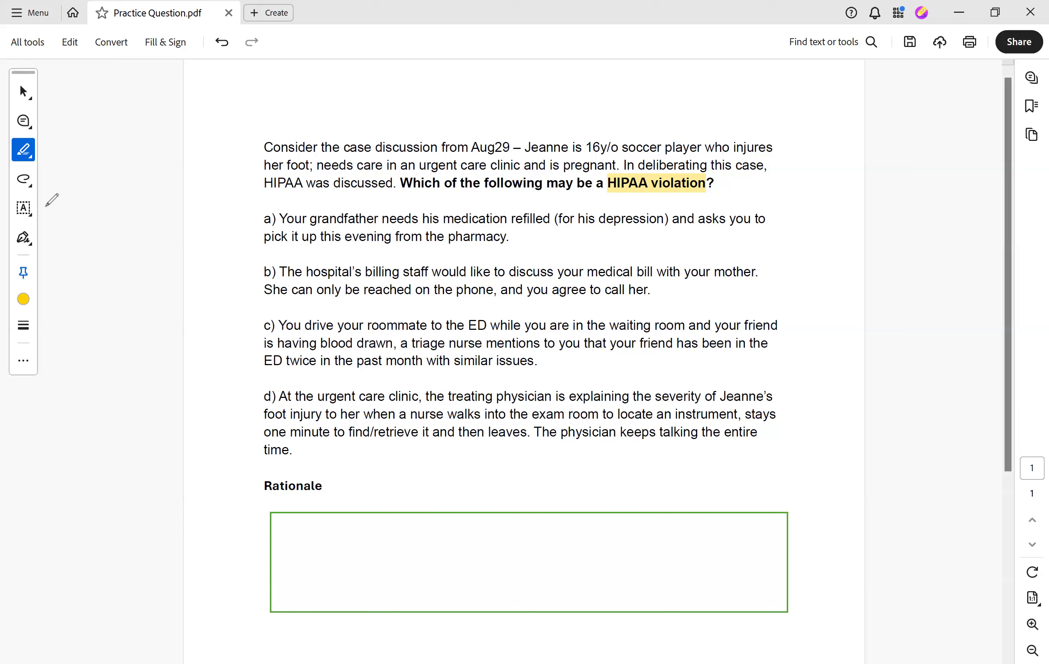
{"action": "mouse_move", "coordinate": [737, 176]}
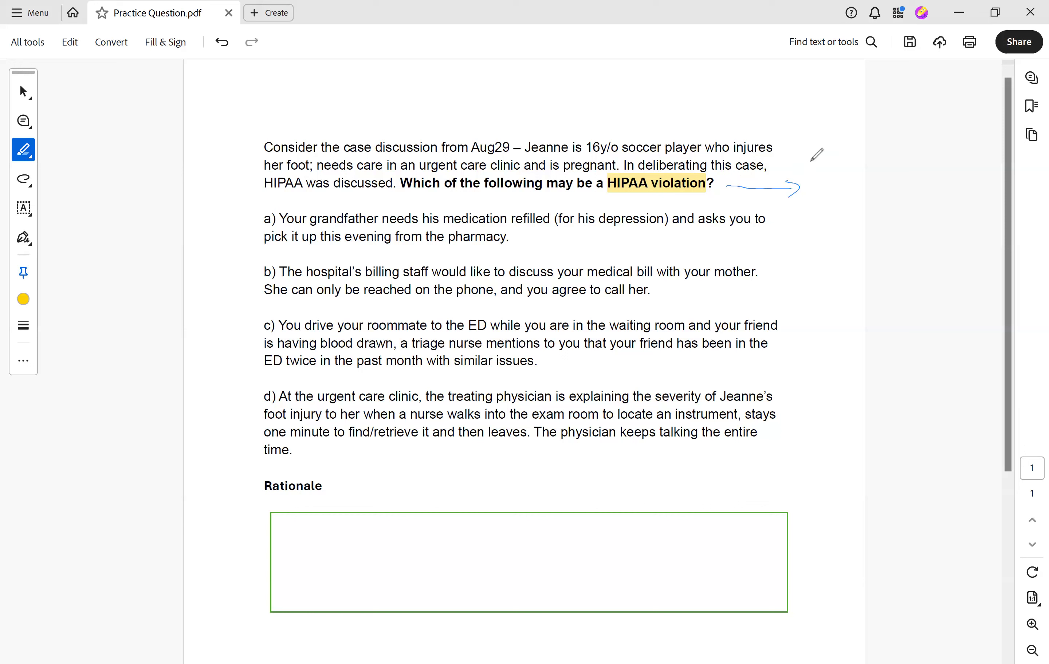
{"action": "mouse_move", "coordinate": [737, 61]}
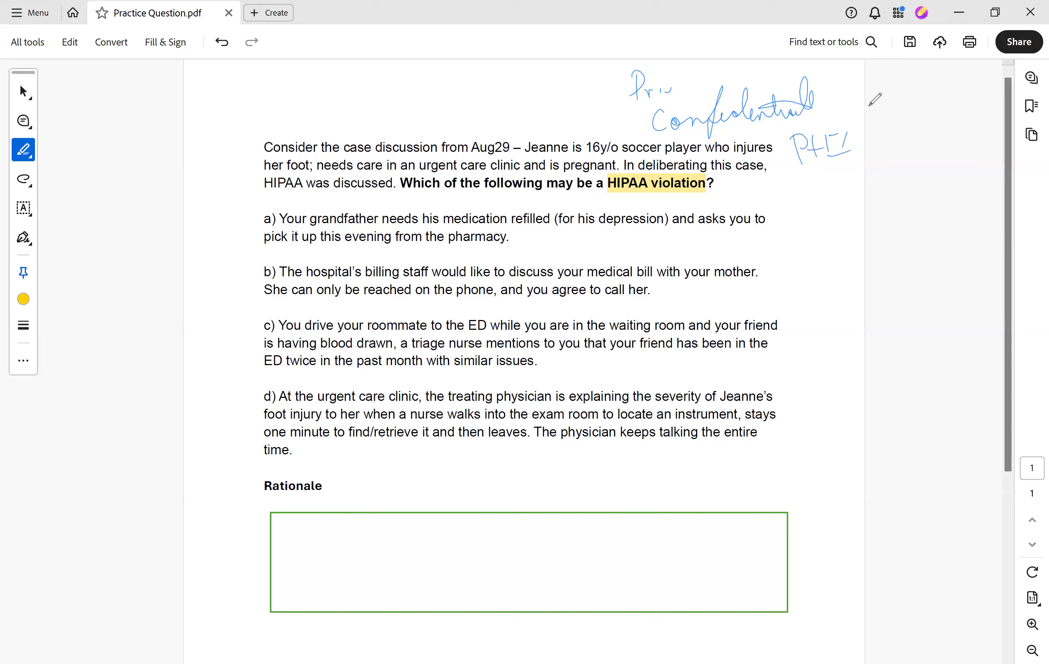
{"action": "mouse_move", "coordinate": [418, 191]}
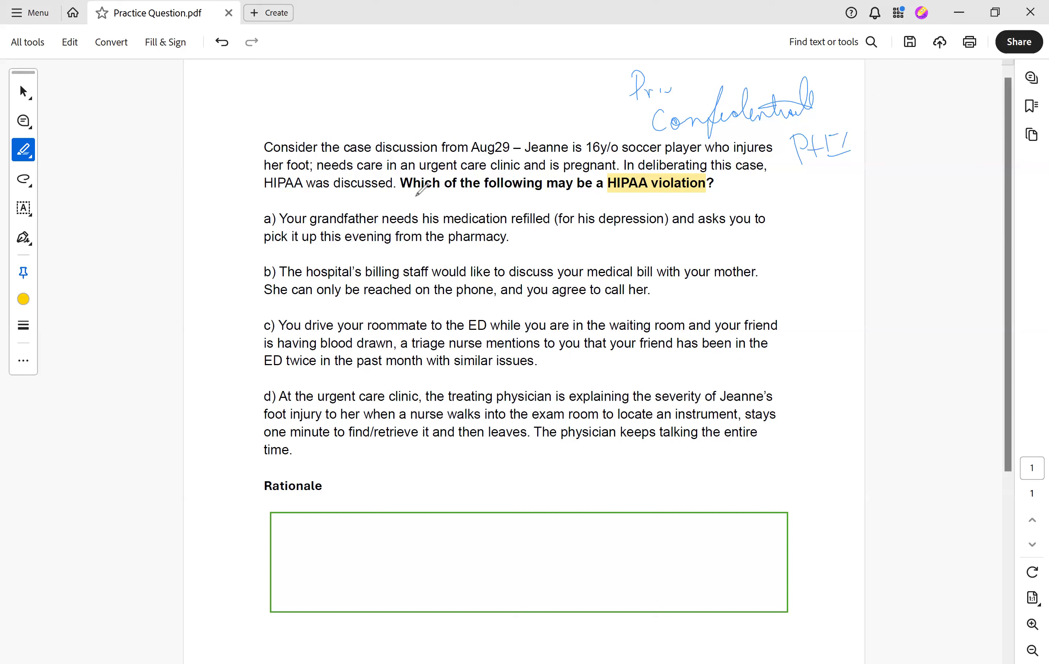
{"action": "mouse_move", "coordinate": [725, 194]}
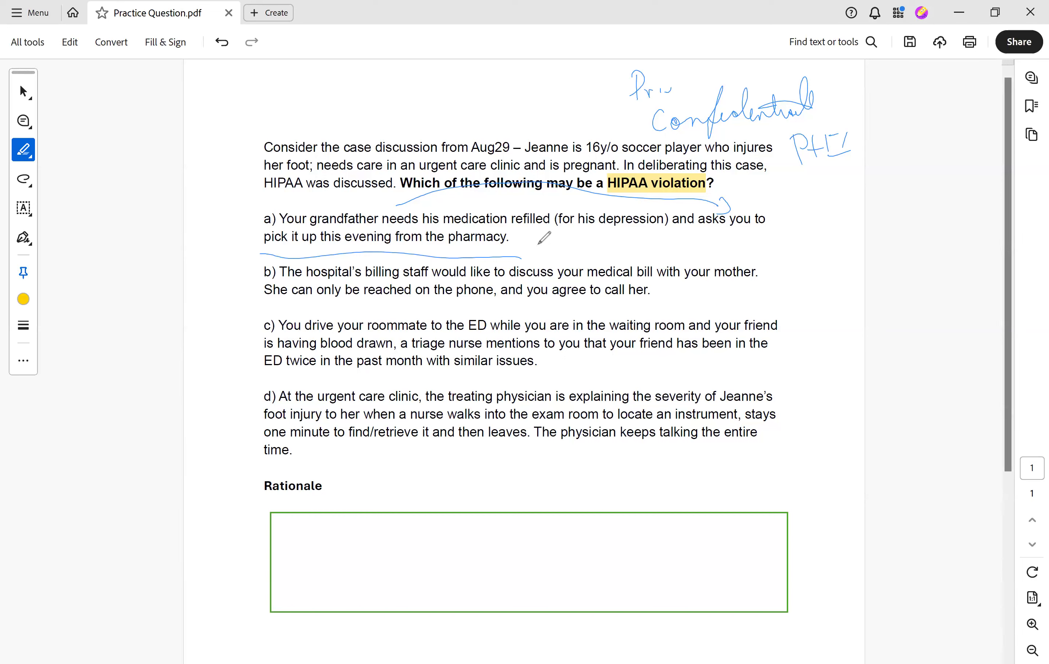
{"action": "mouse_move", "coordinate": [848, 316]}
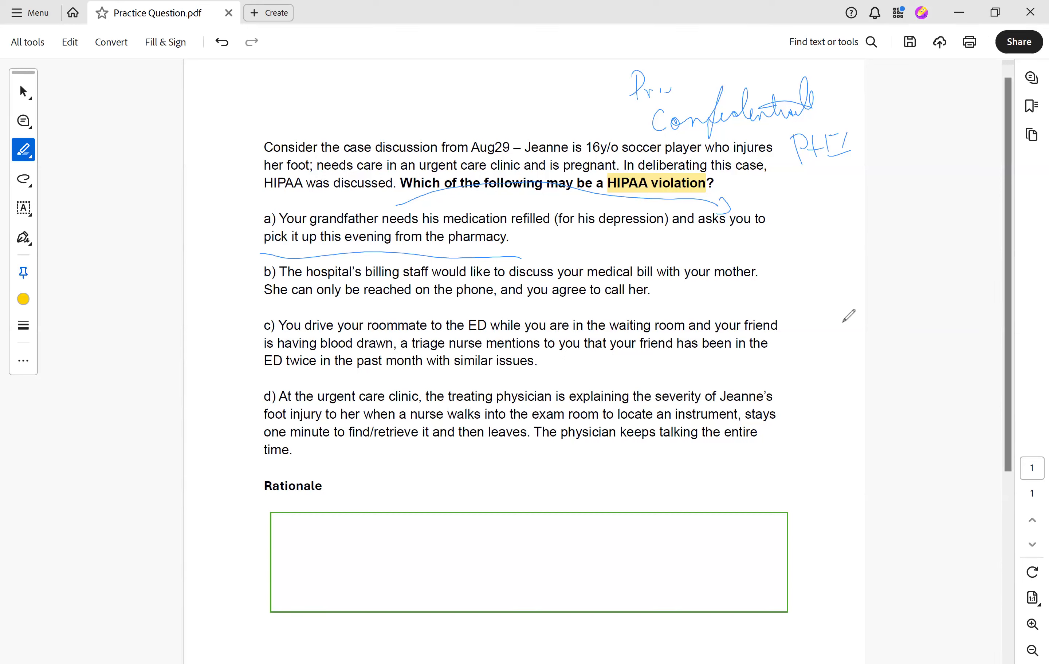
{"action": "mouse_move", "coordinate": [682, 279]}
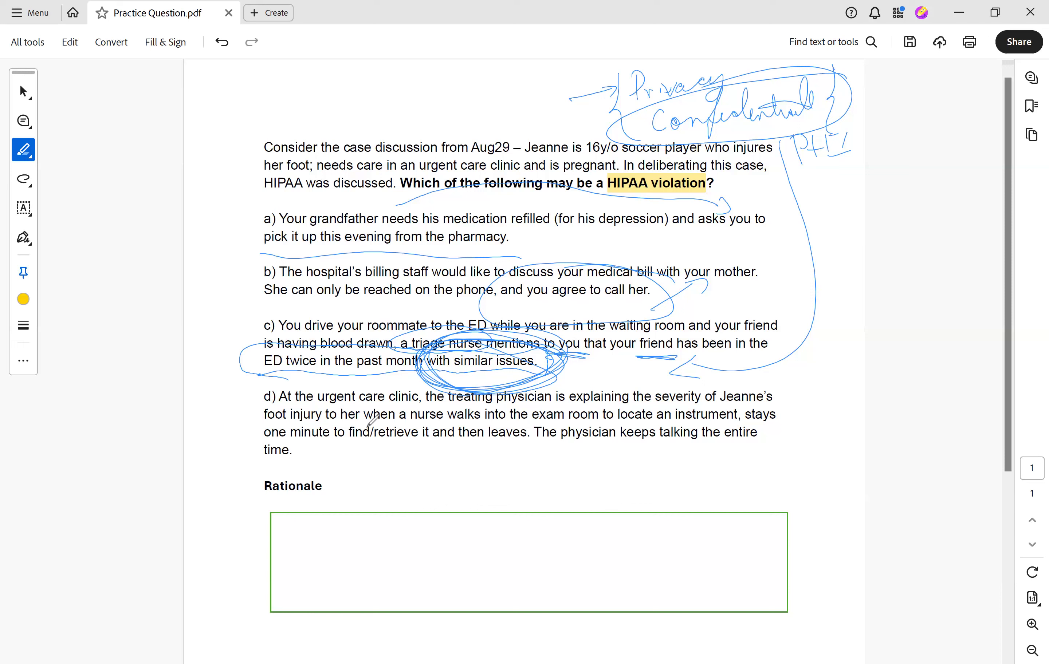
{"action": "mouse_move", "coordinate": [620, 420]}
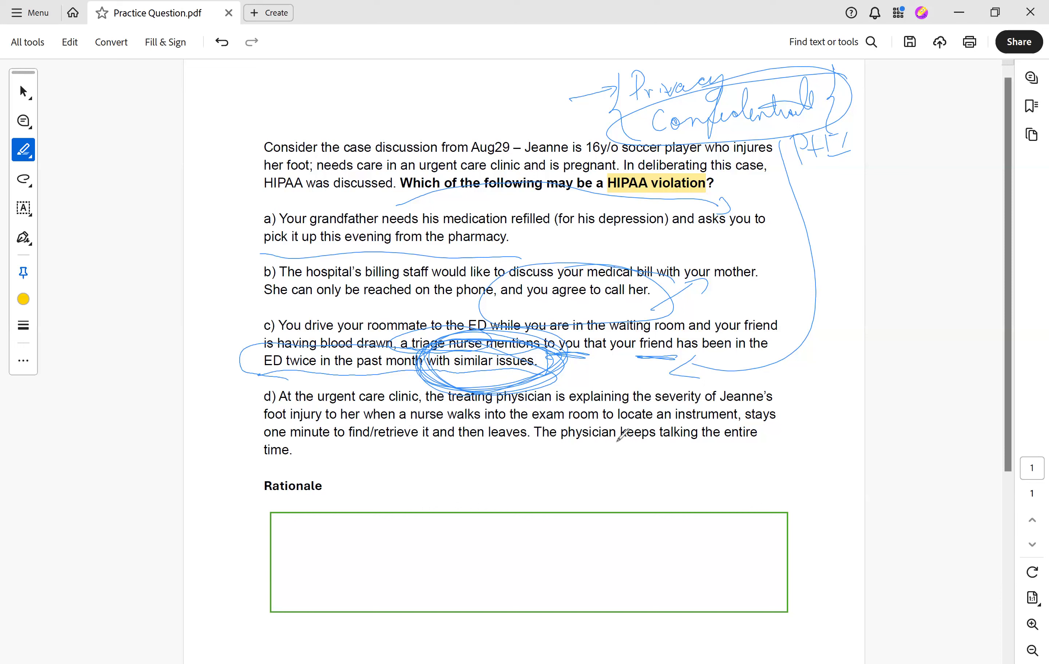
{"action": "mouse_move", "coordinate": [749, 395]}
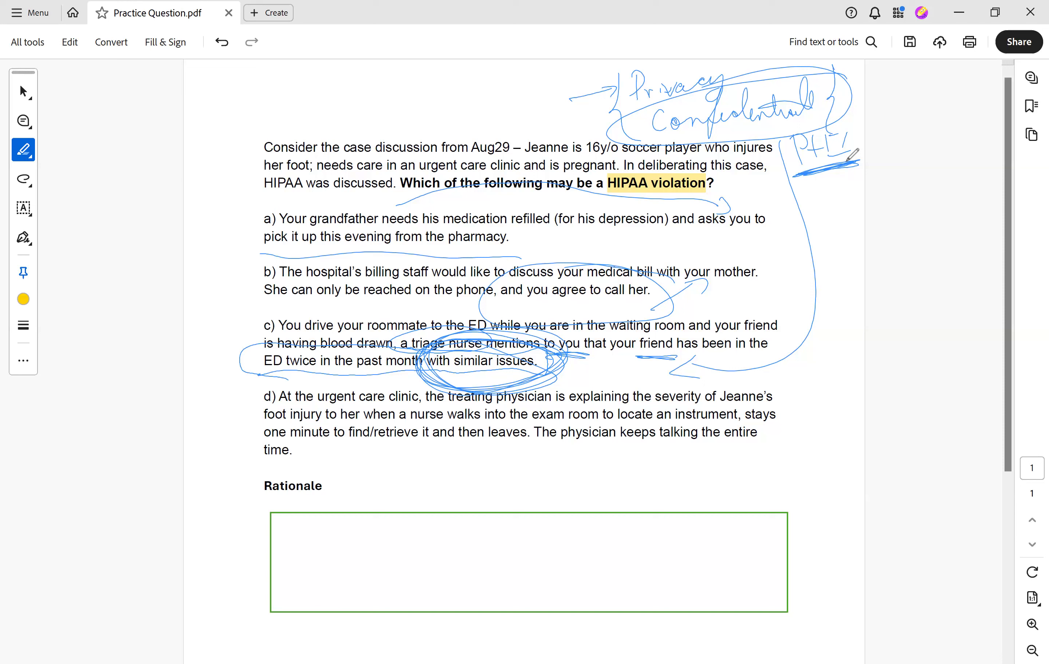
{"action": "mouse_move", "coordinate": [788, 413]}
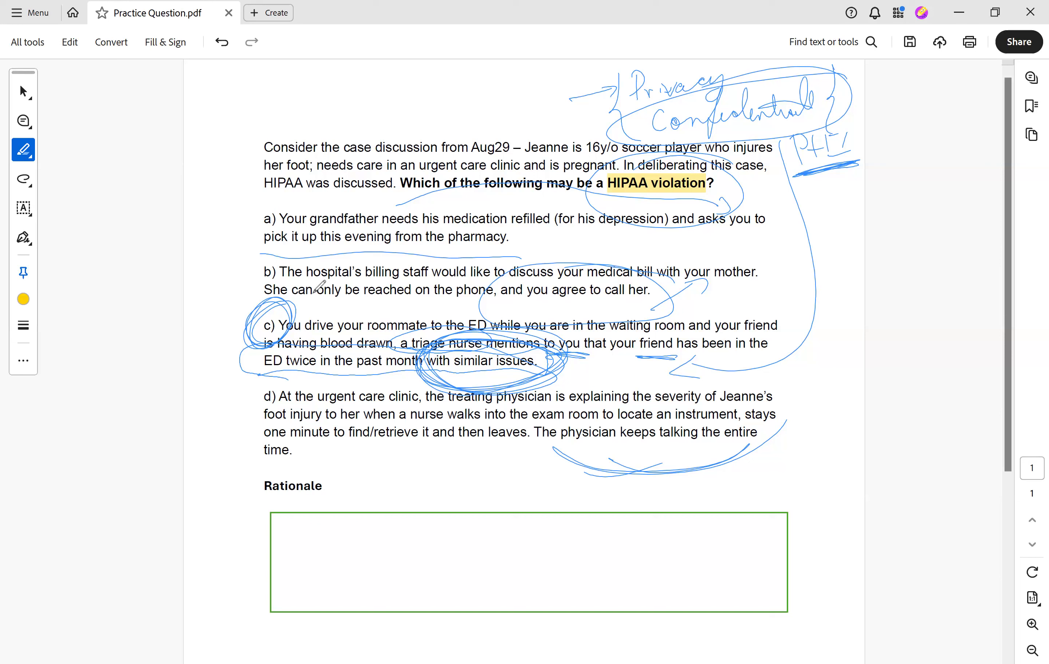
{"action": "mouse_move", "coordinate": [217, 304]}
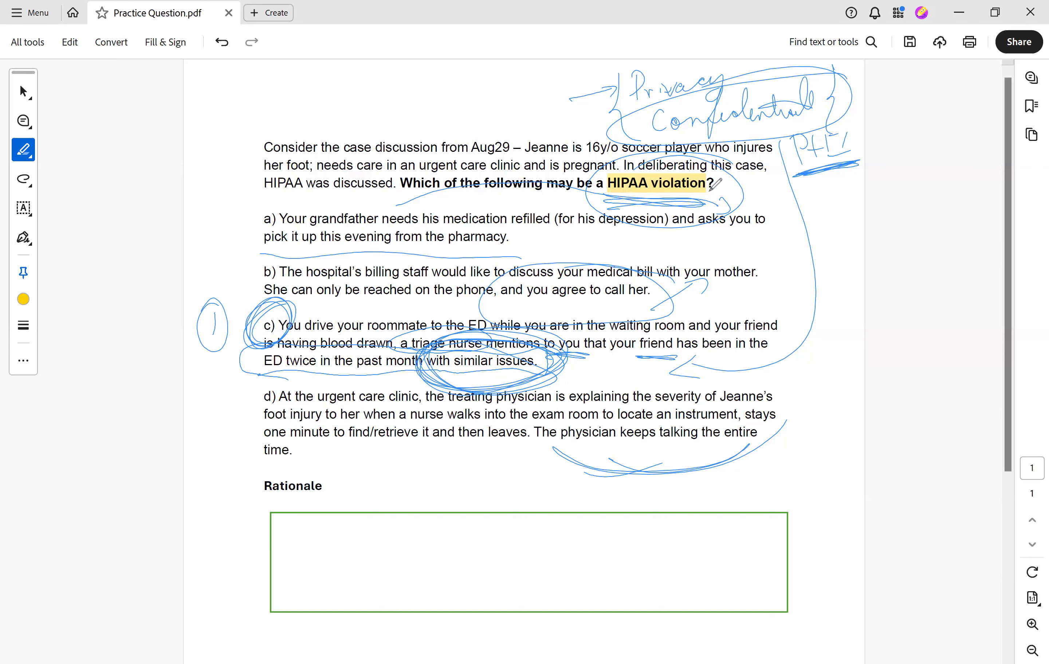
{"action": "mouse_move", "coordinate": [768, 127]}
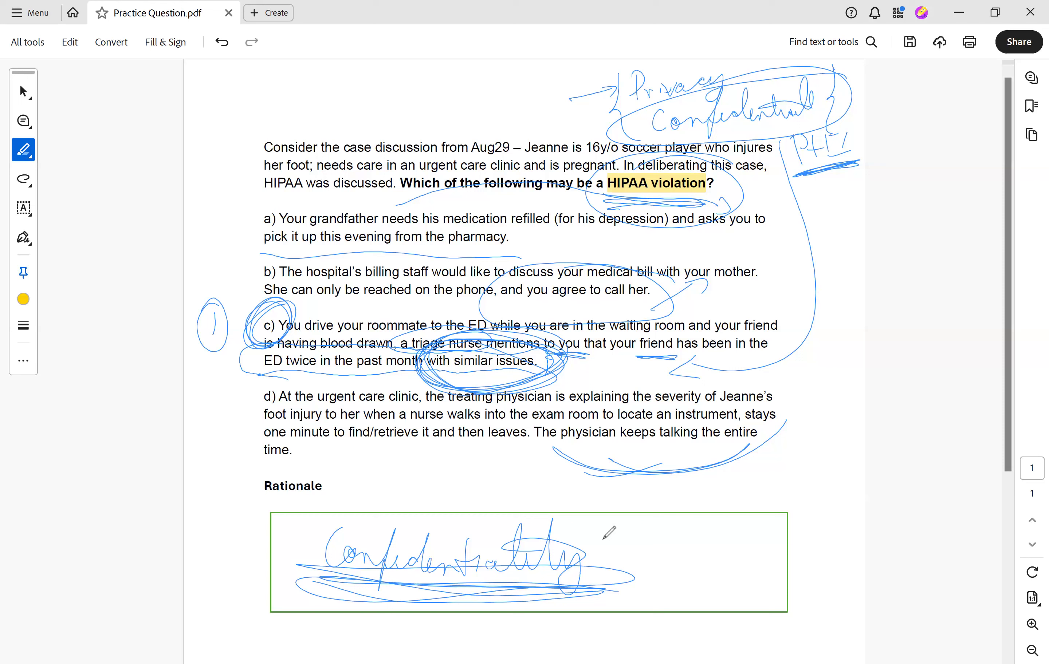
{"action": "mouse_move", "coordinate": [630, 488]}
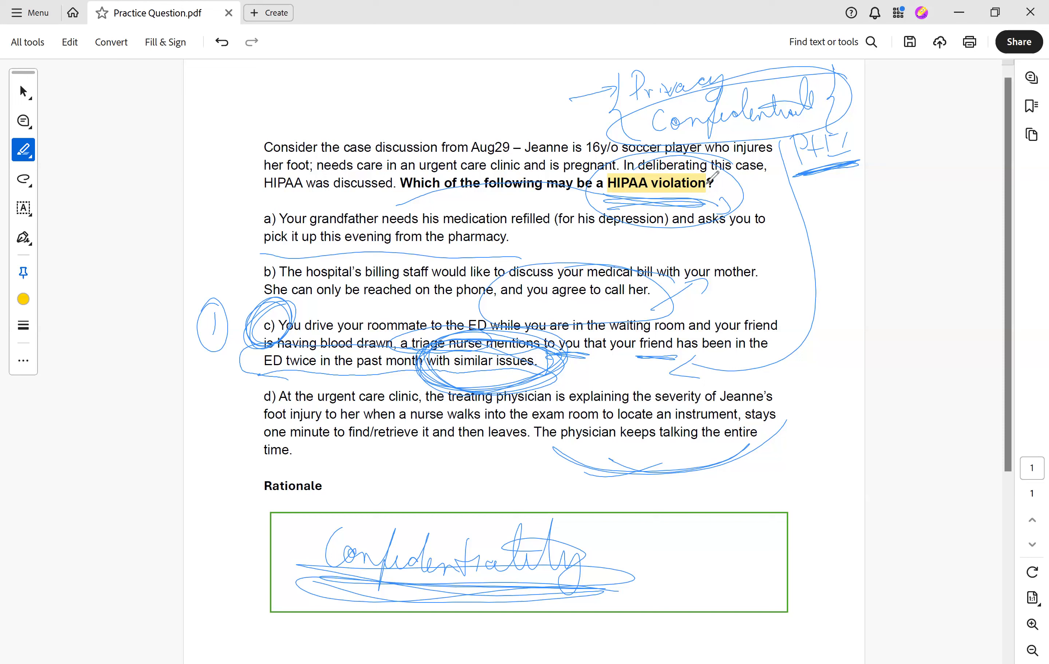
{"action": "mouse_move", "coordinate": [968, 281]}
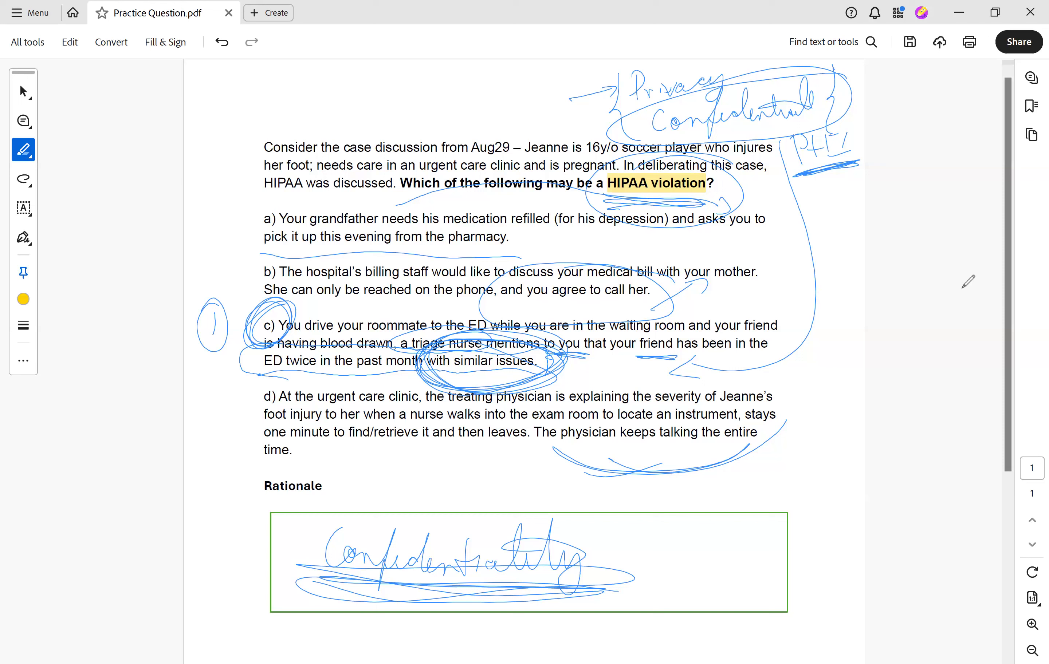
{"action": "mouse_move", "coordinate": [675, 508]}
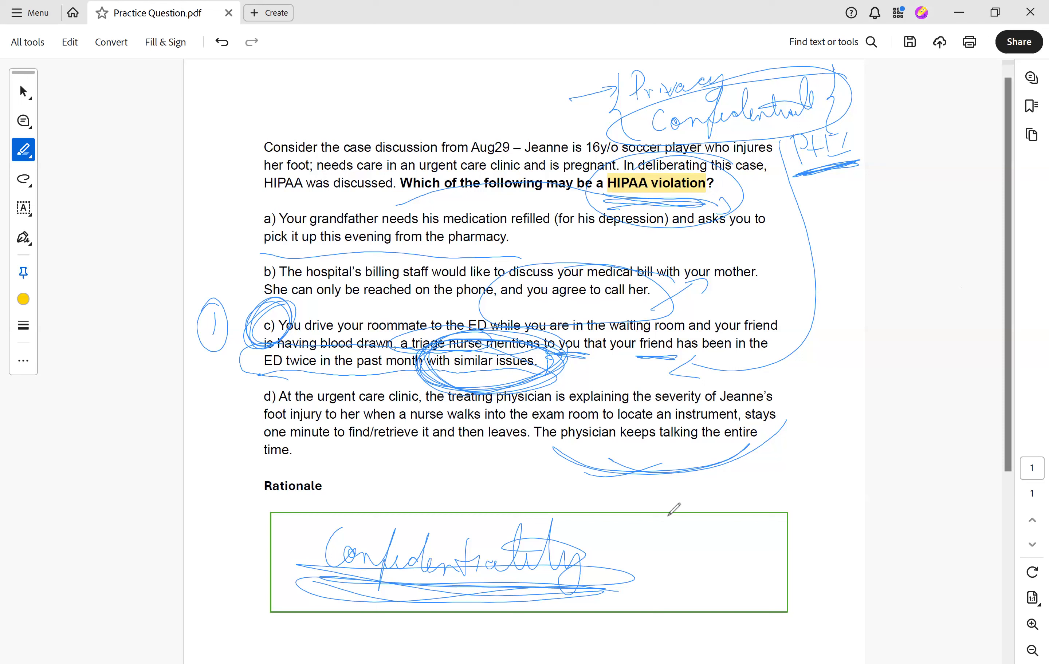